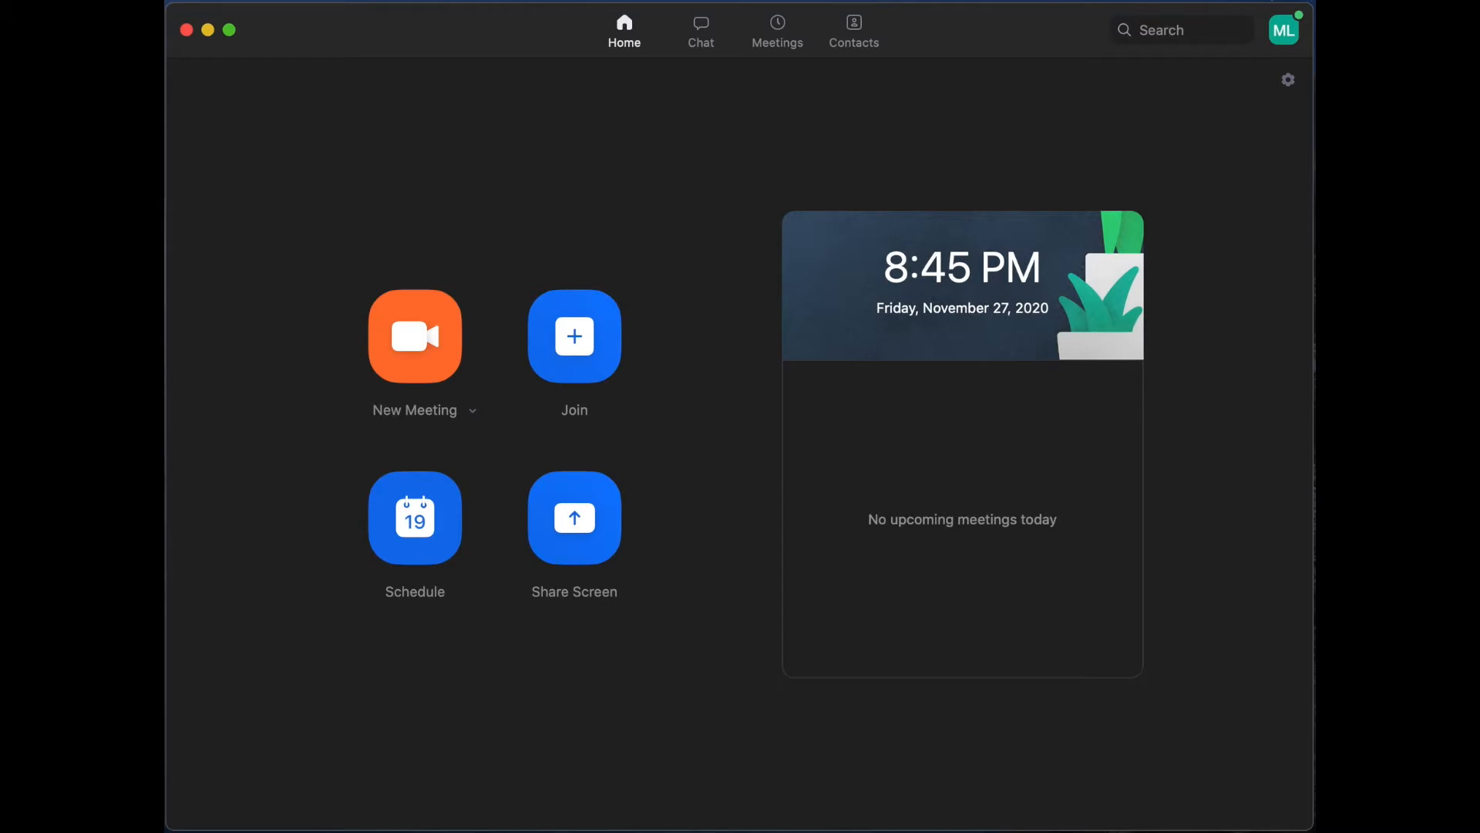
mouse_move(1275, 145)
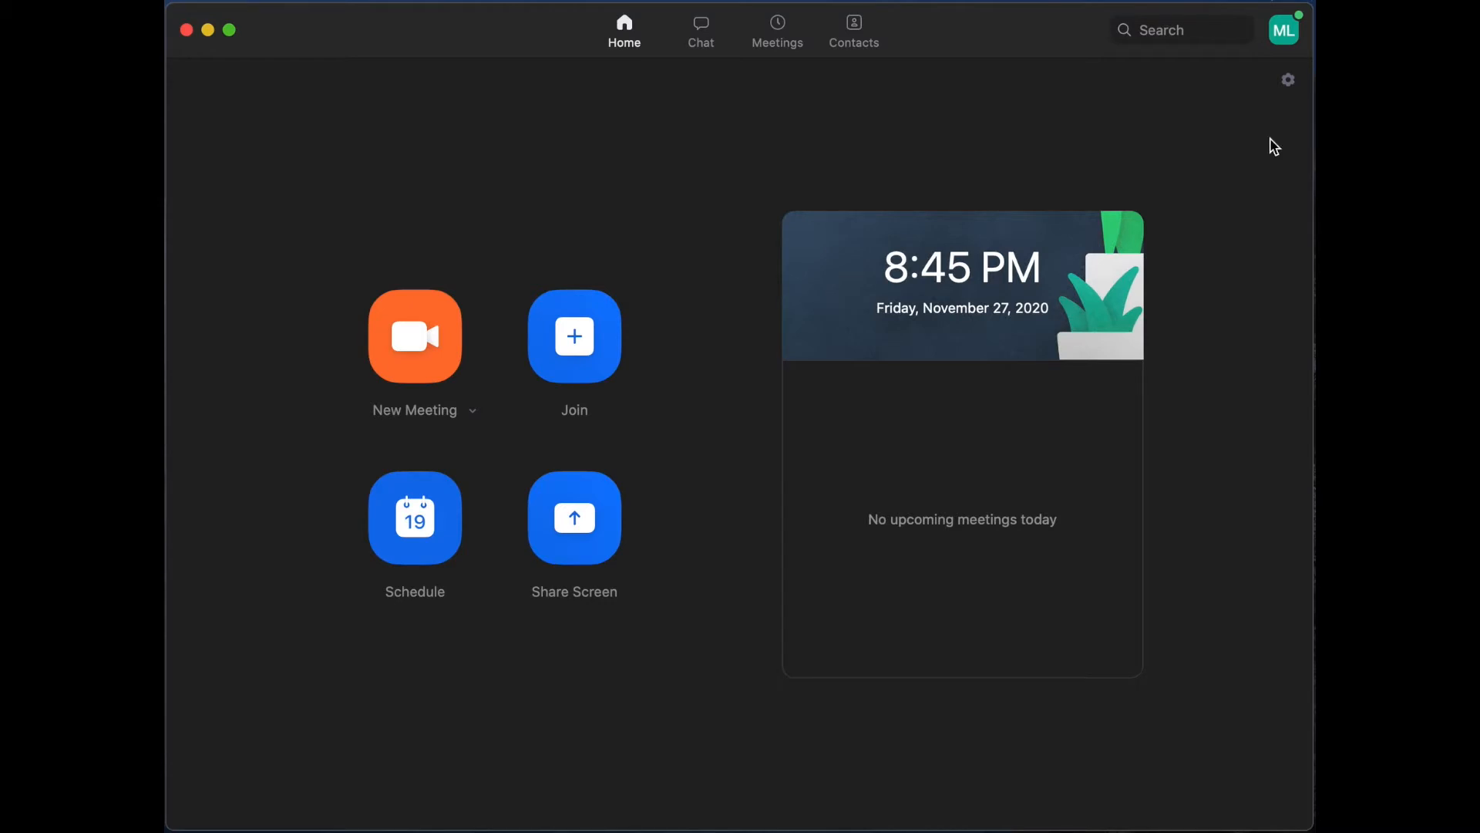
mouse_move(1285, 29)
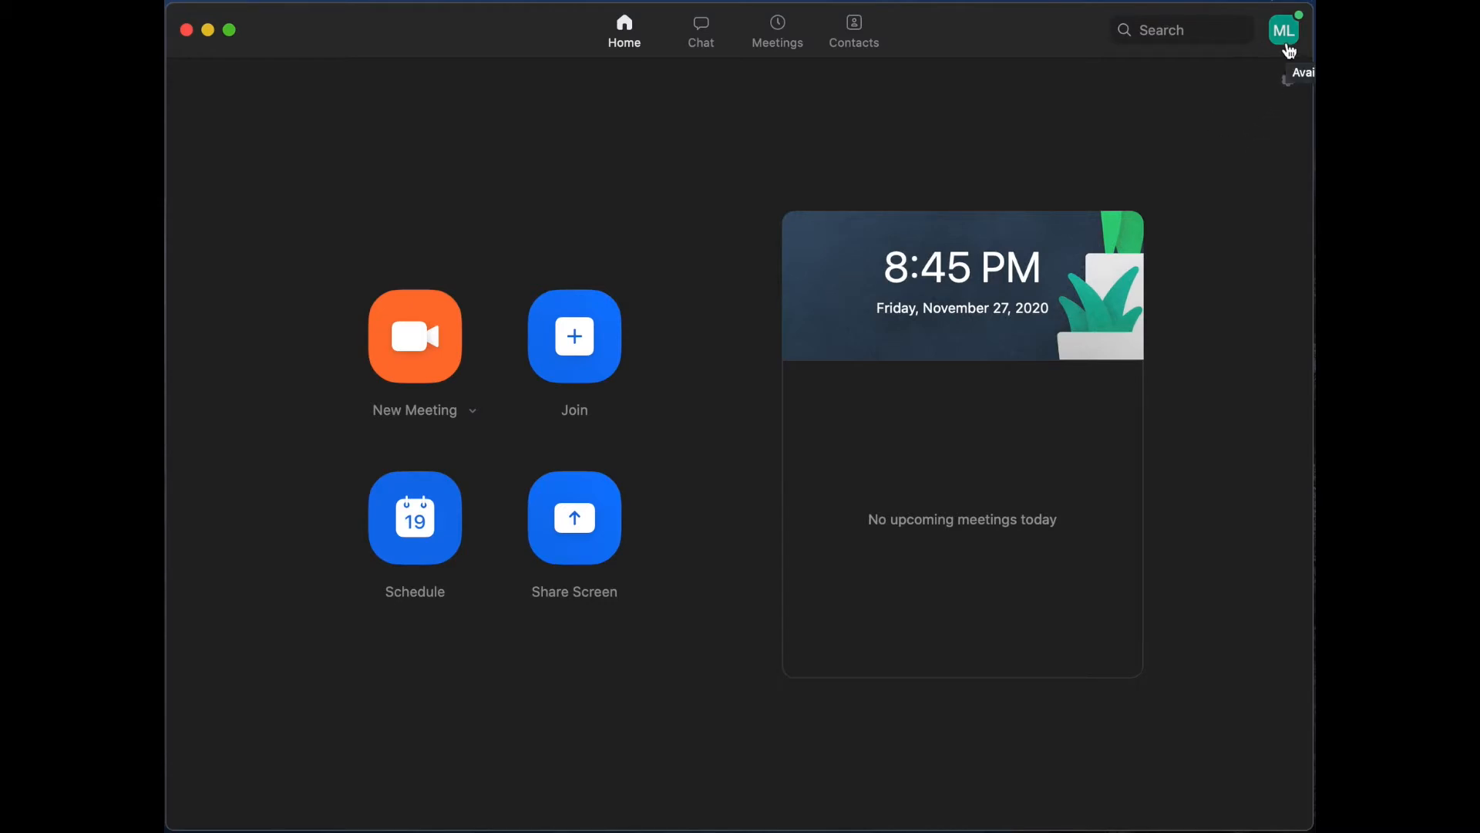
mouse_move(1287, 49)
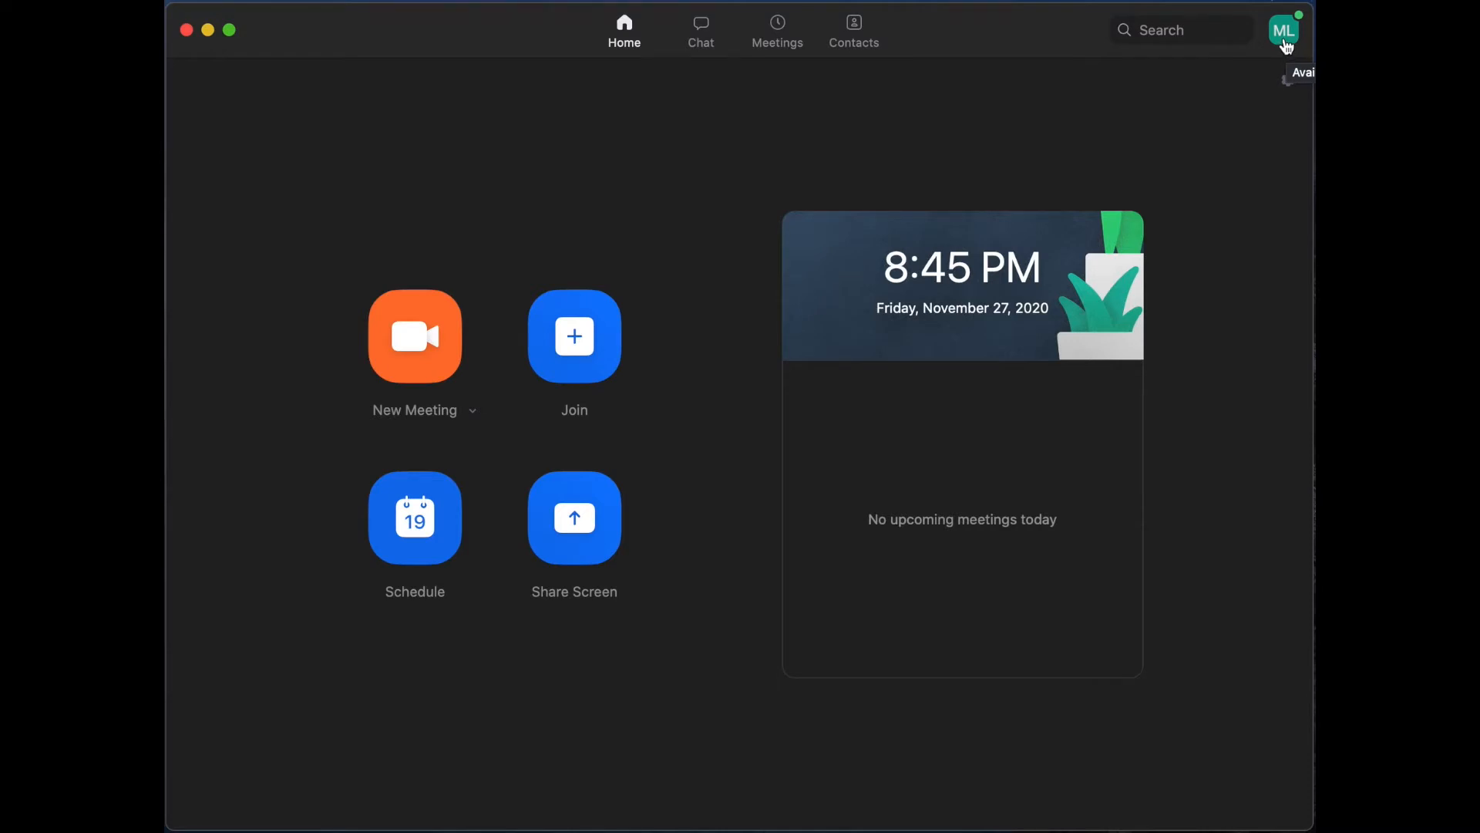
- Run Check for Updates from the profile menu, confirming version 5.4.4 is current
left_click(1283, 29)
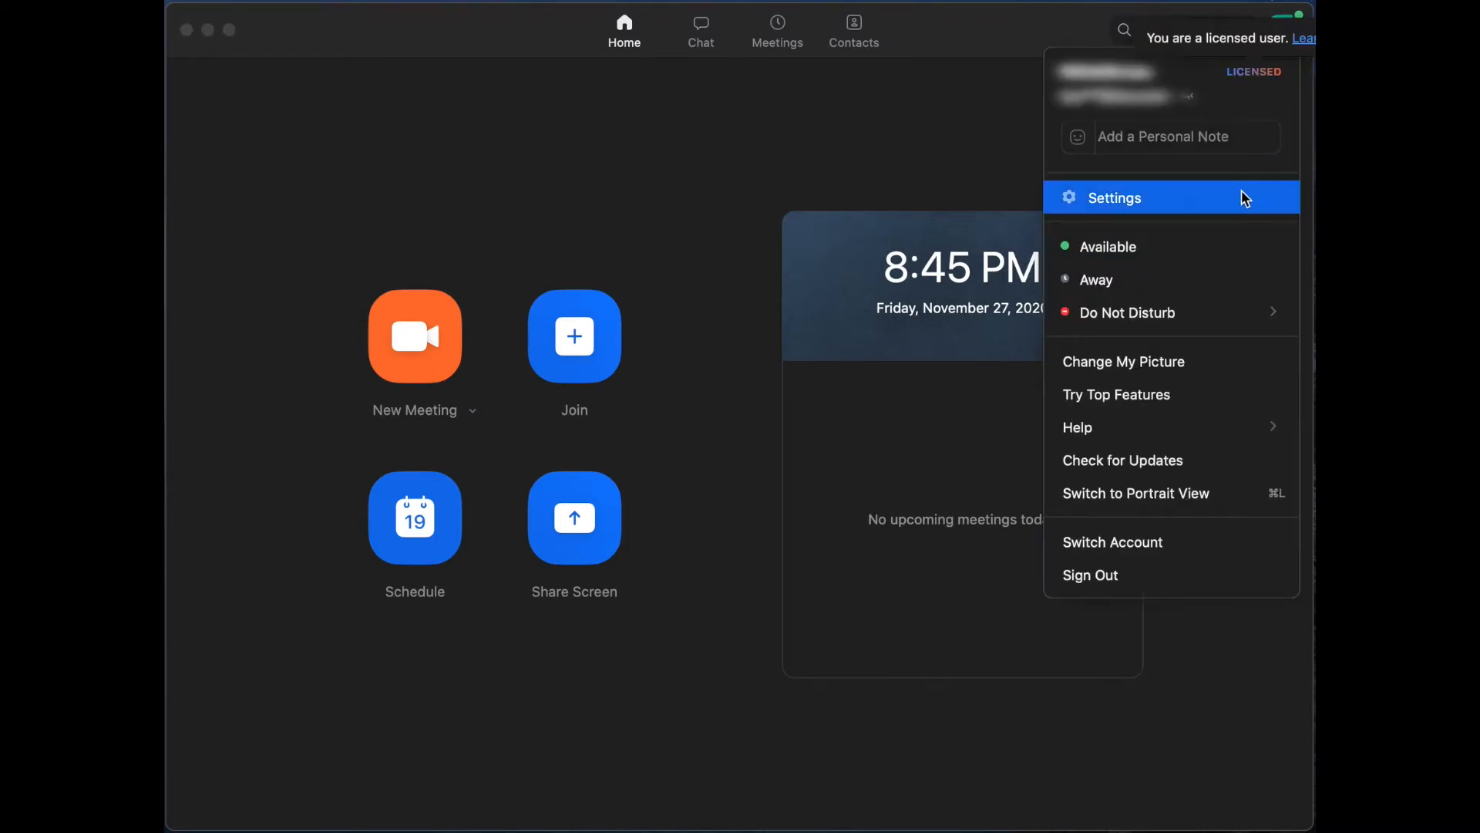
mouse_move(1199, 459)
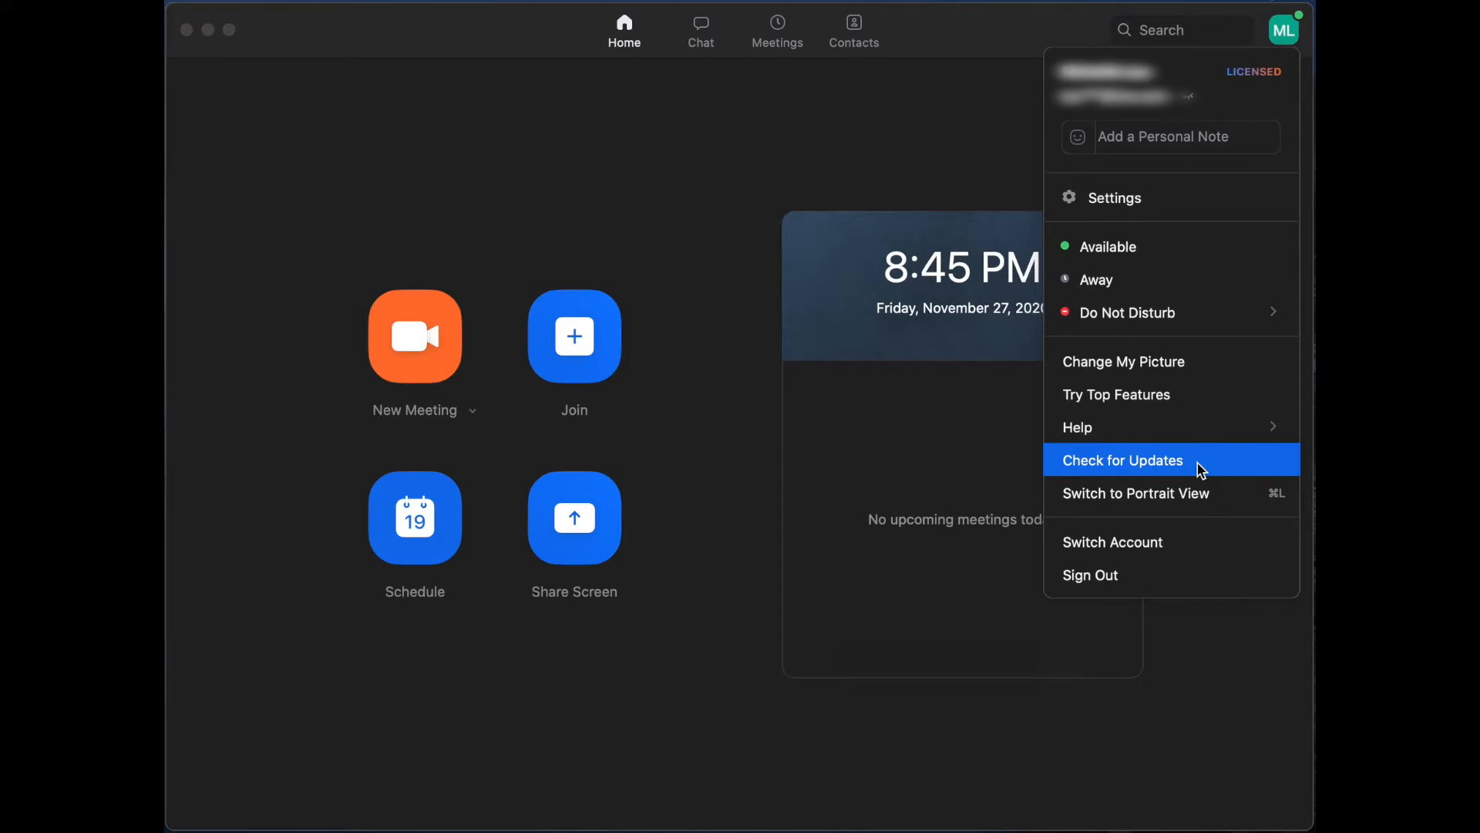
left_click(1122, 459)
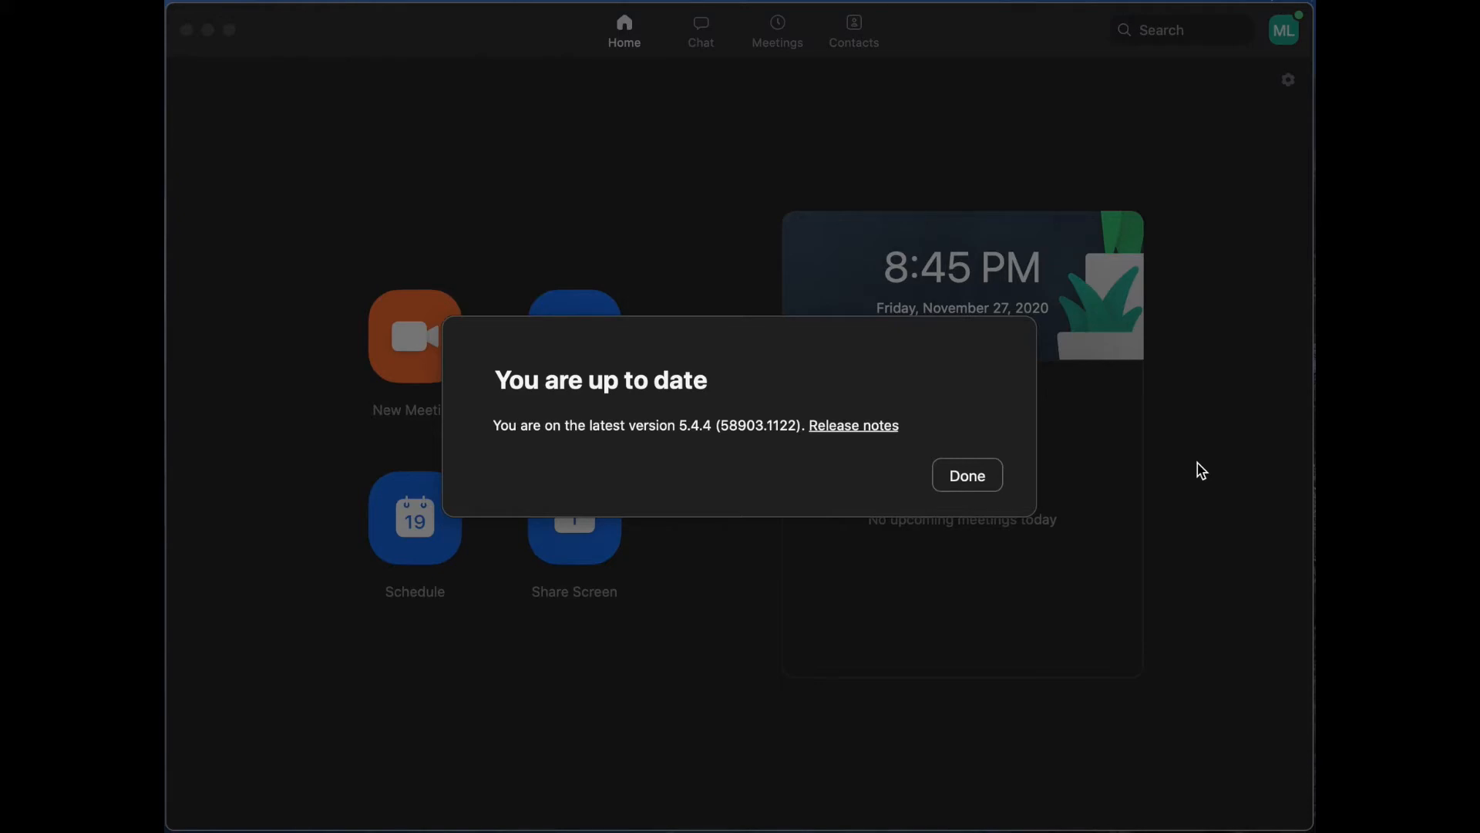
mouse_move(967, 475)
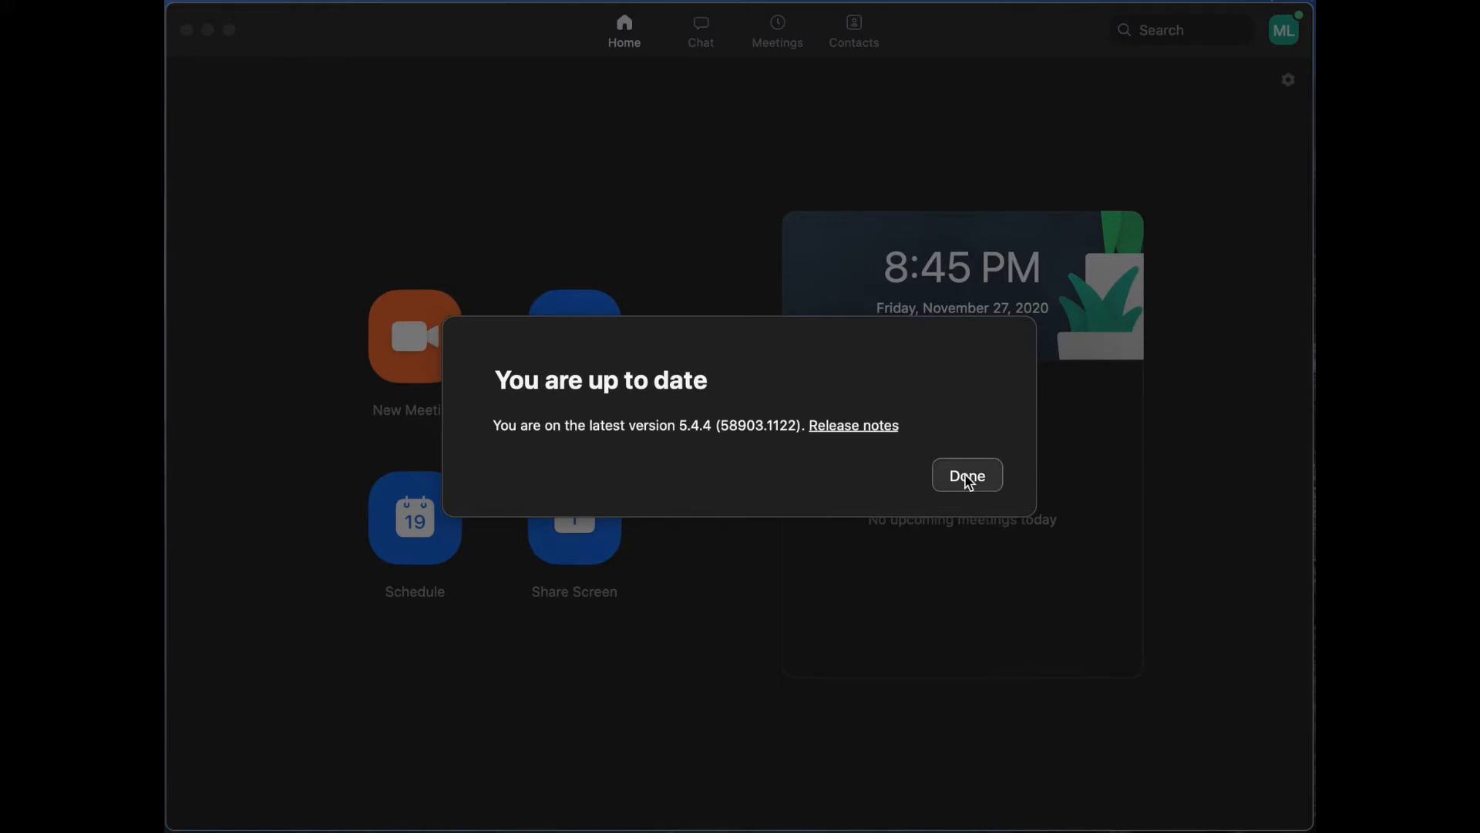
- Dismiss the up-to-date notice and bring up Settings from the profile menu
left_click(965, 475)
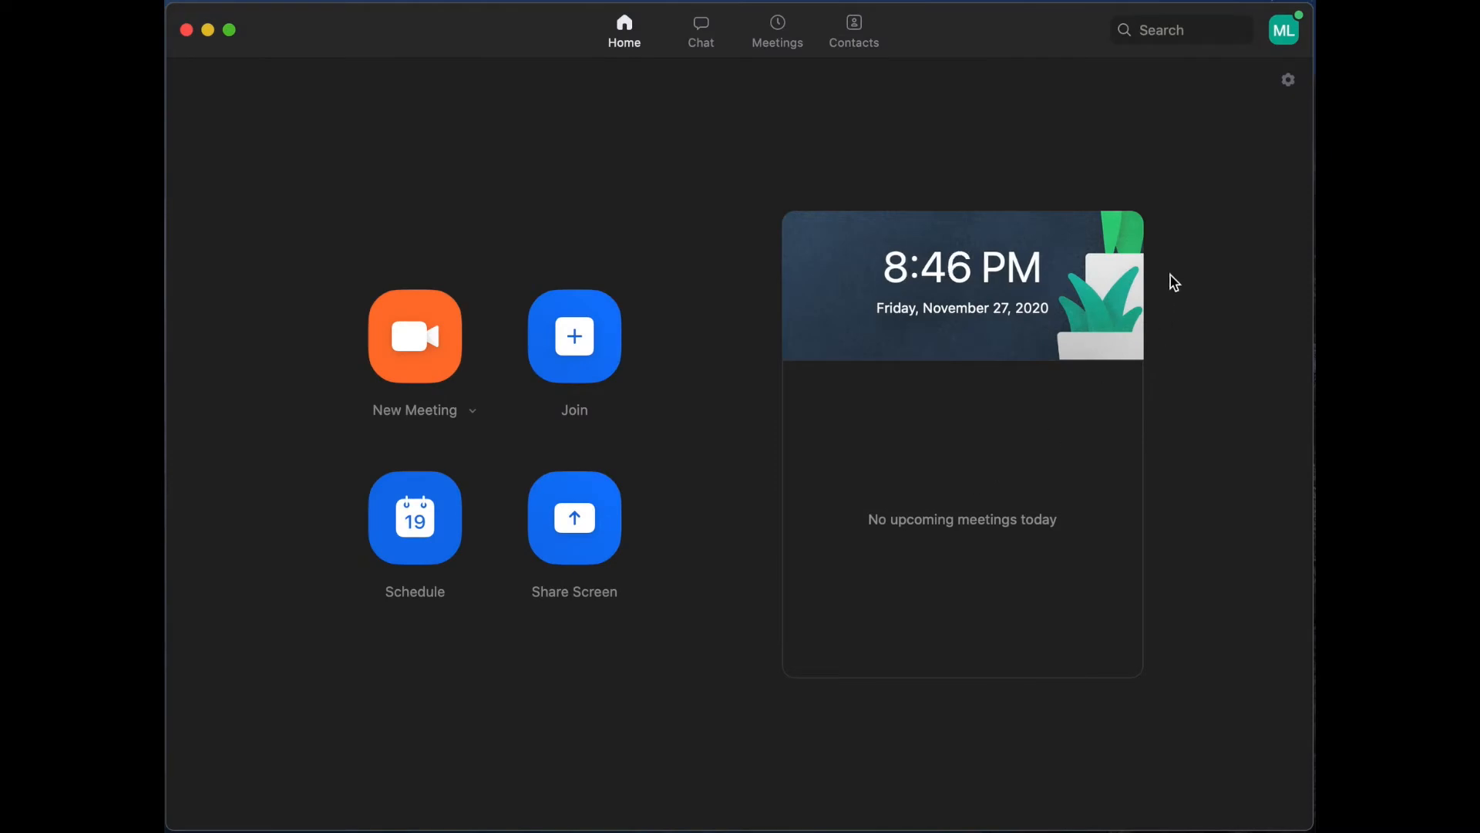
mouse_move(1184, 286)
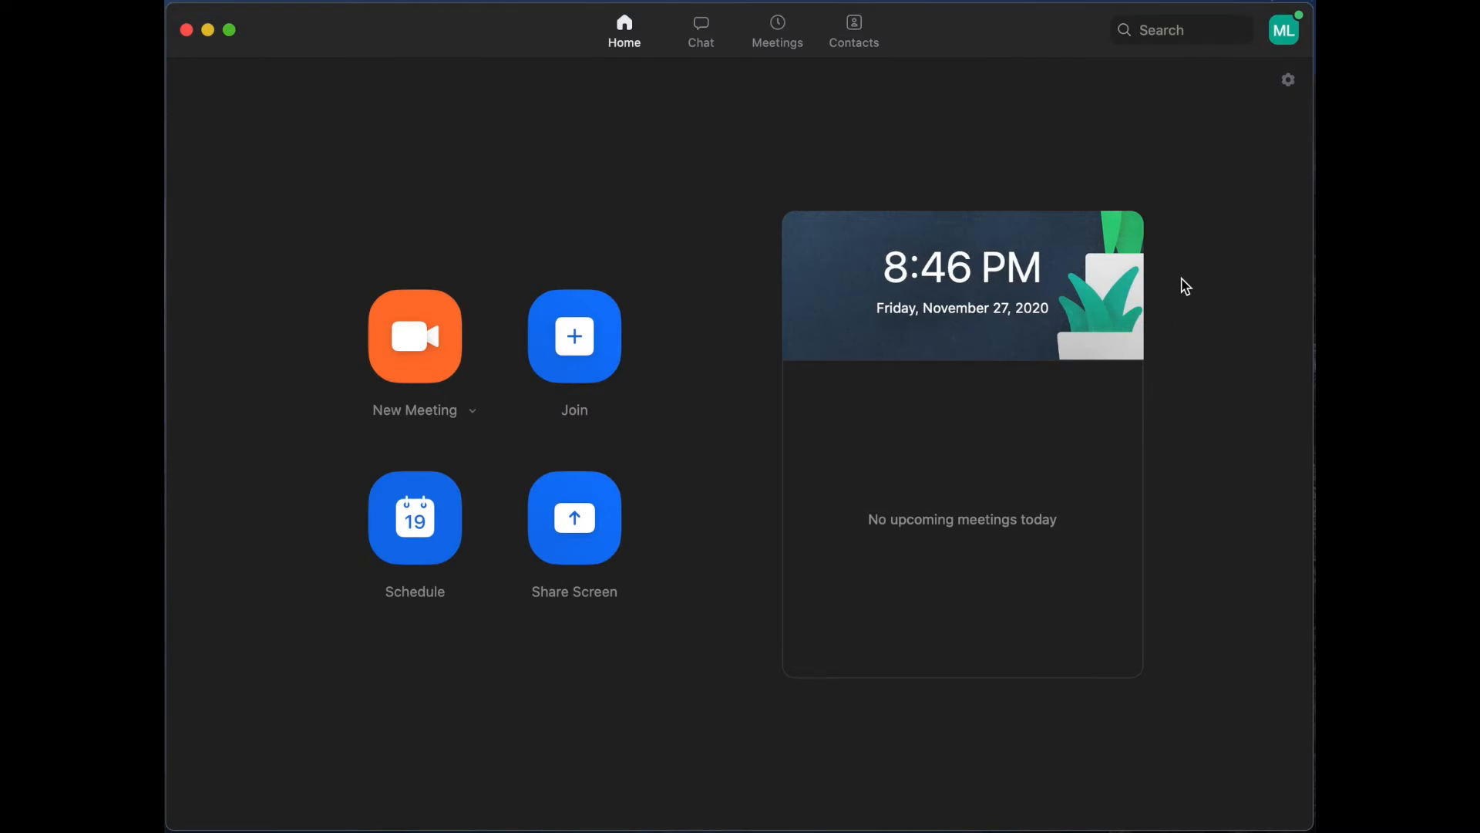
mouse_move(1281, 76)
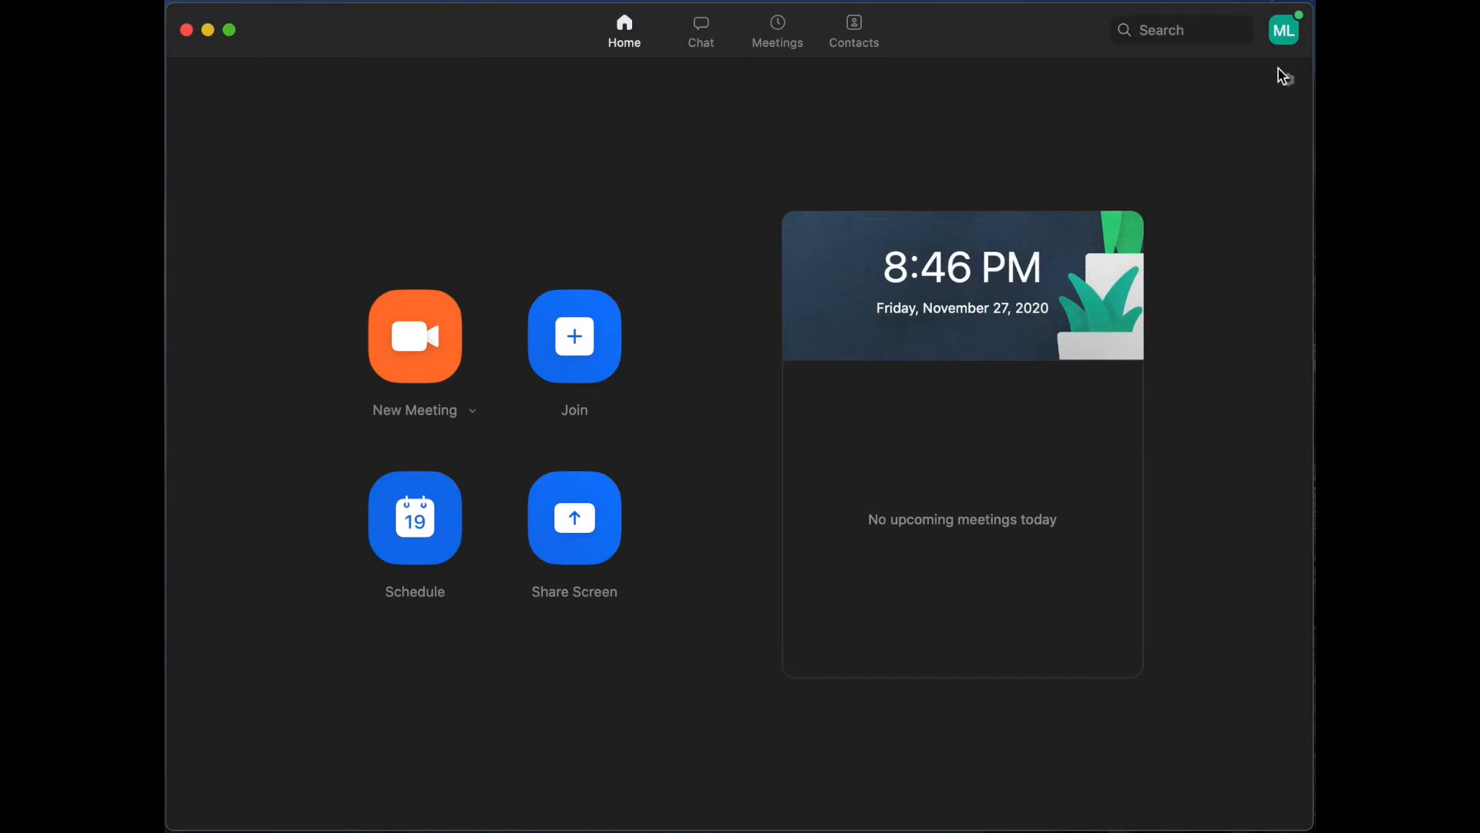
left_click(1283, 30)
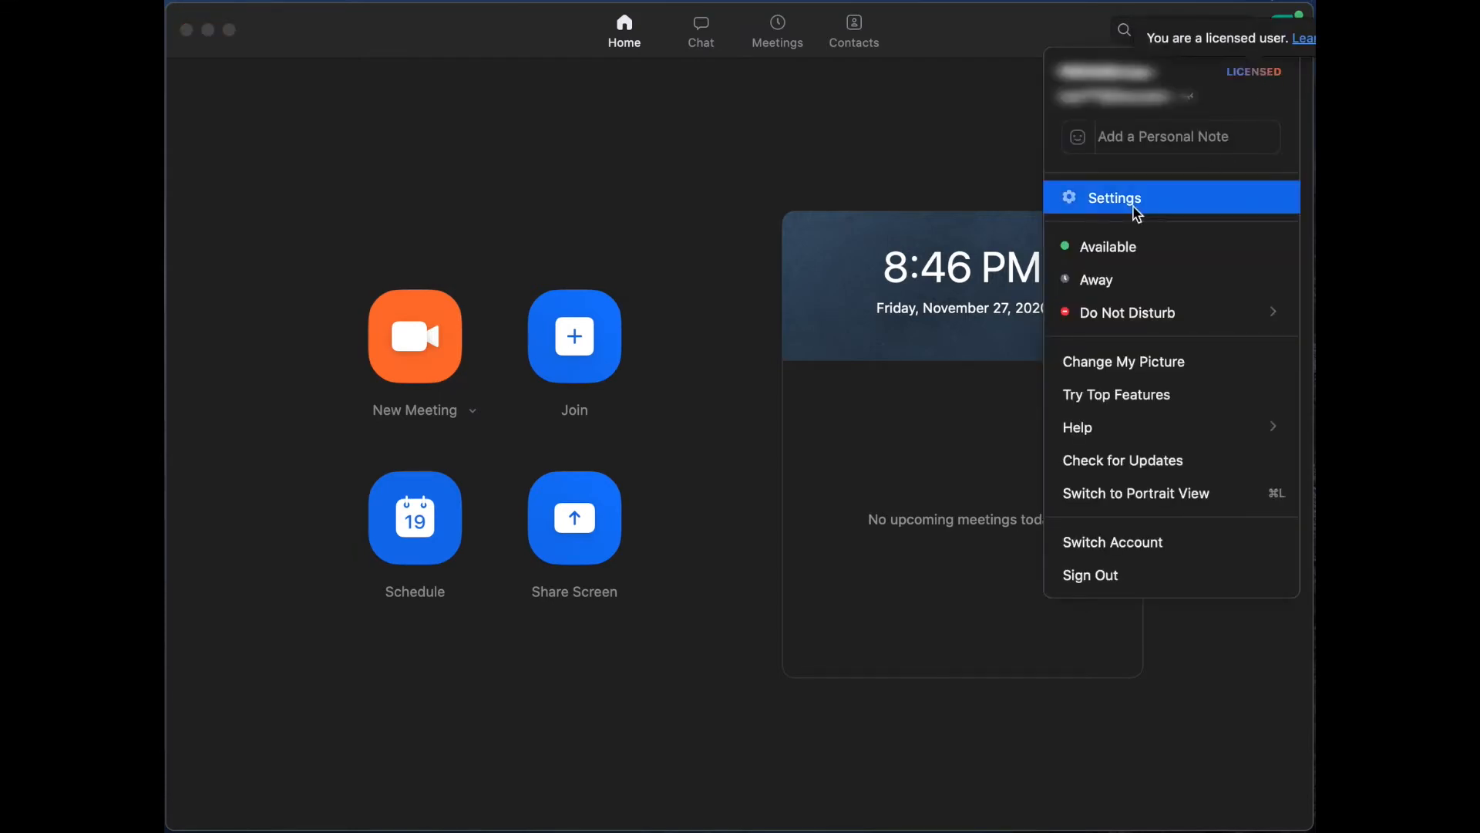
left_click(1113, 197)
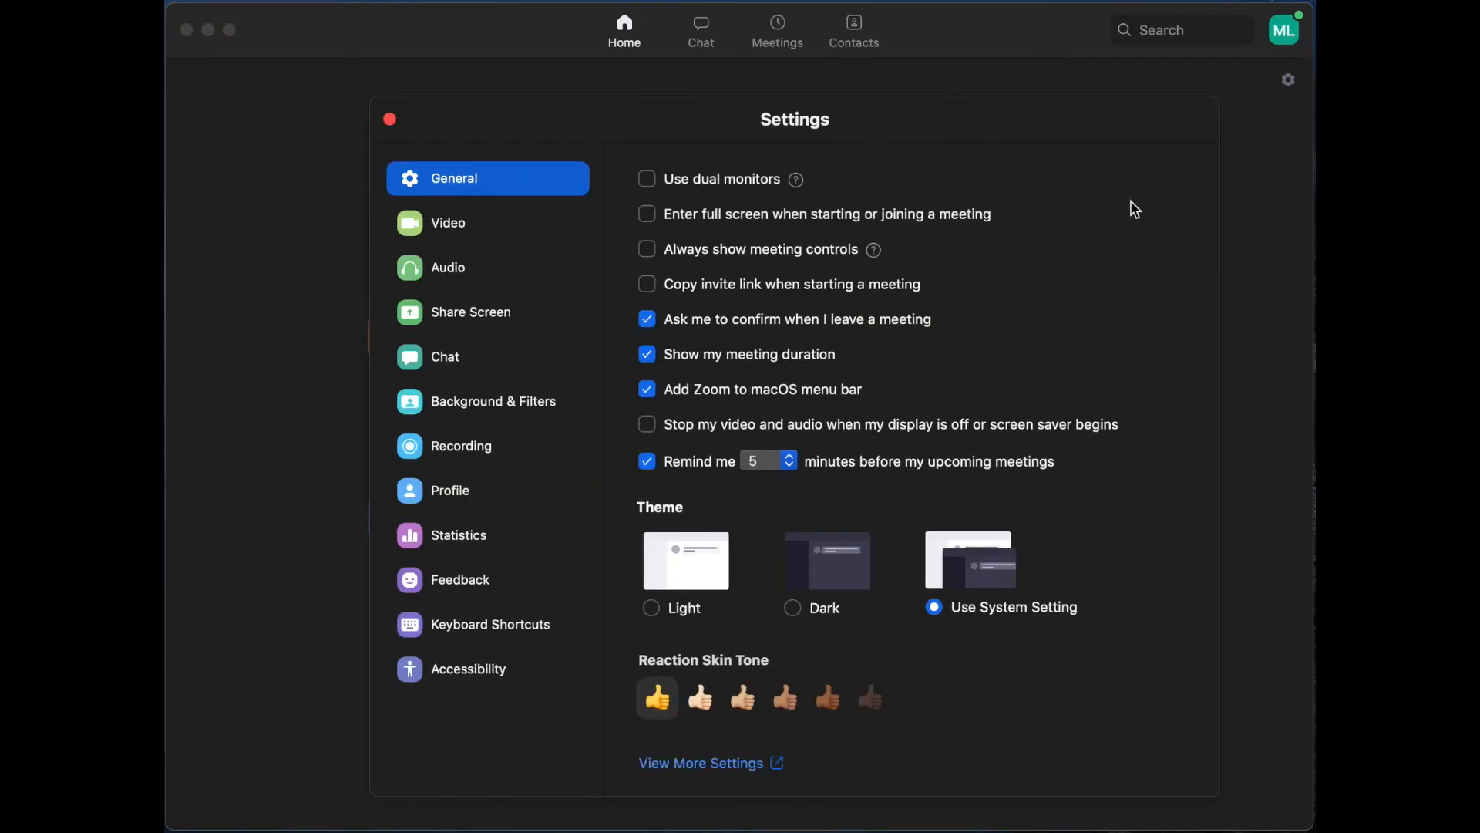
mouse_move(462, 288)
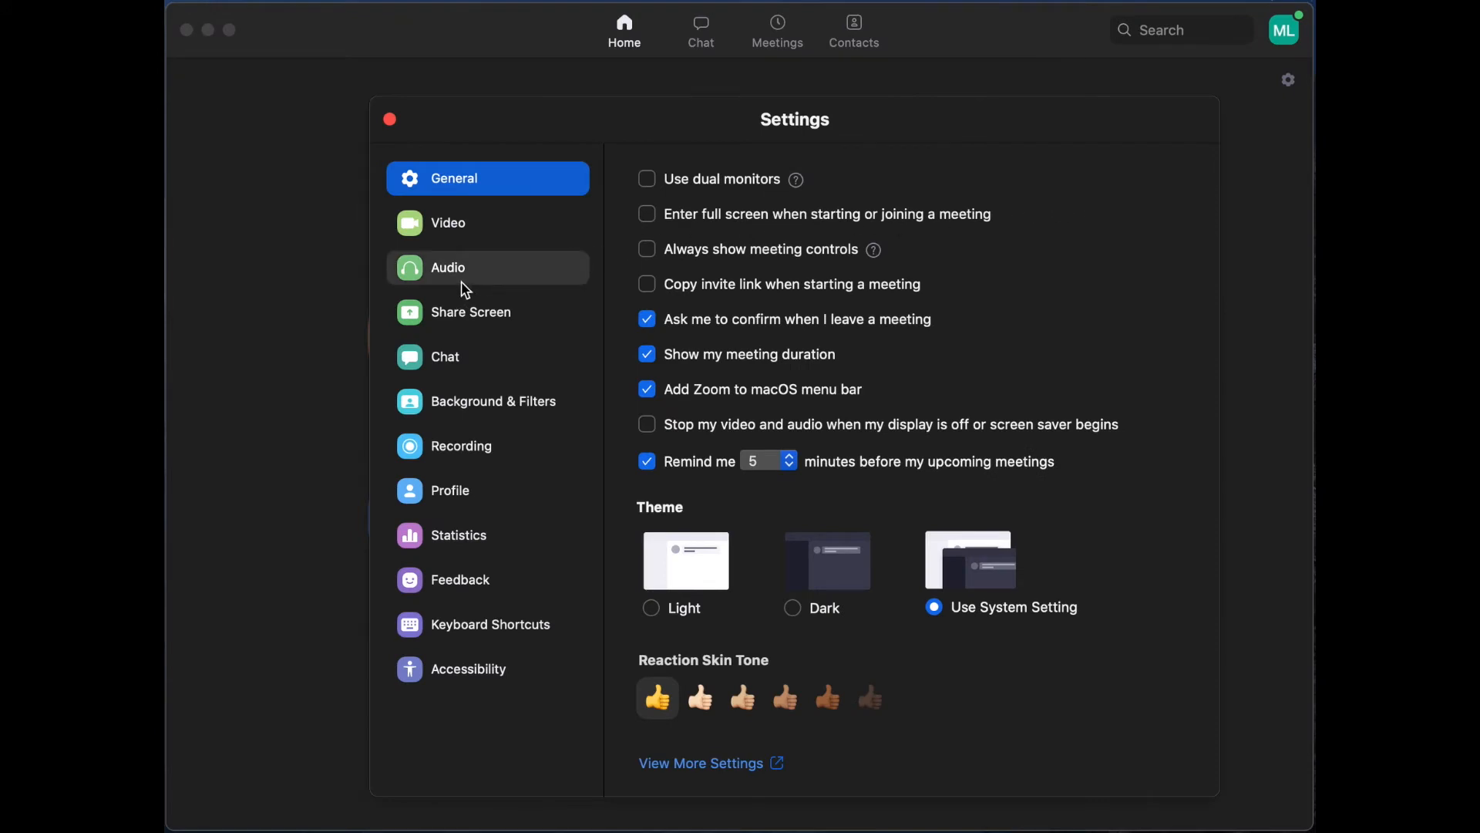
- In Audio settings, turn off automatic microphone volume and keep noise suppression at Low
left_click(449, 267)
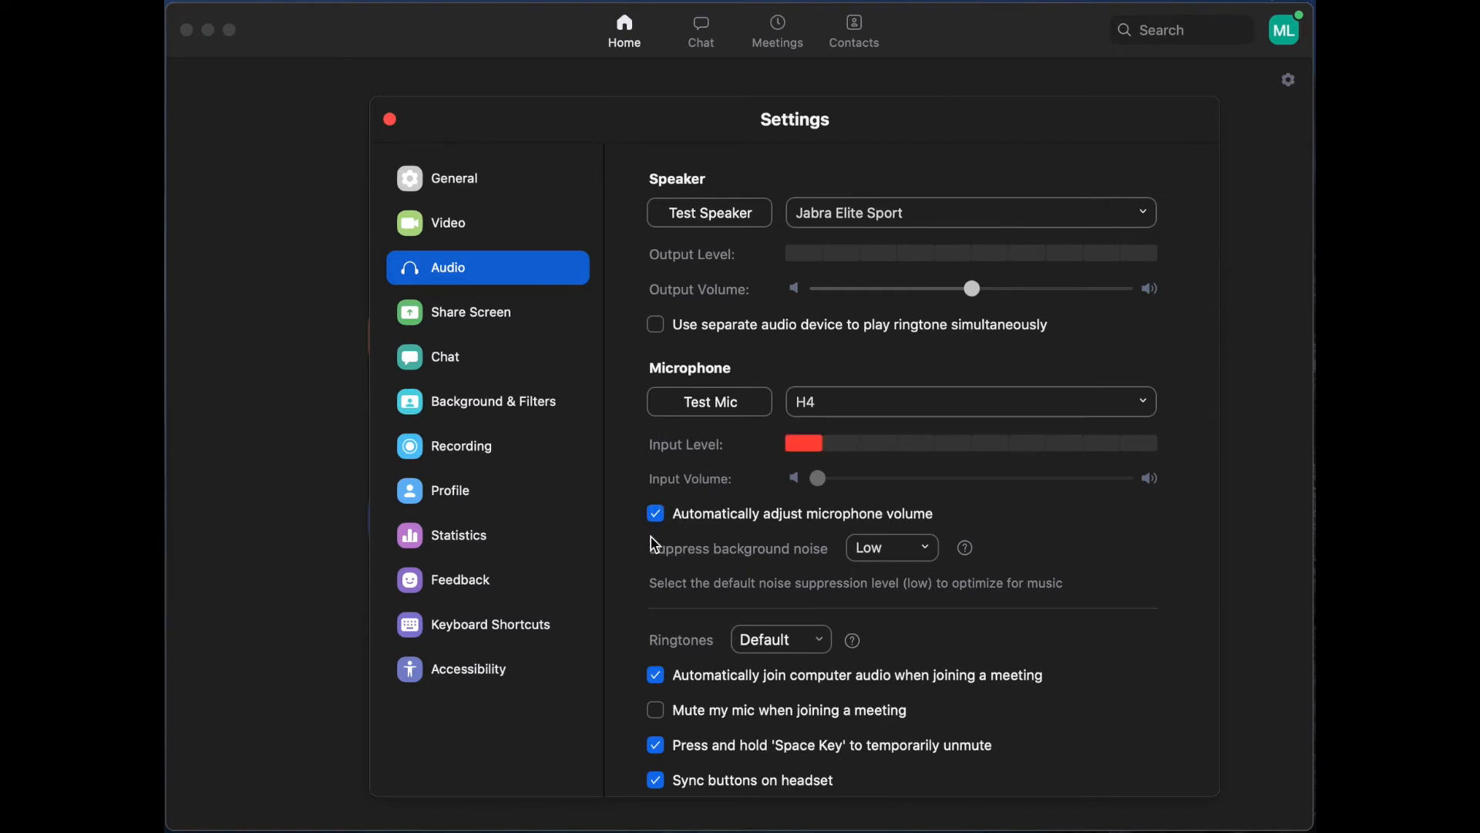
left_click(656, 512)
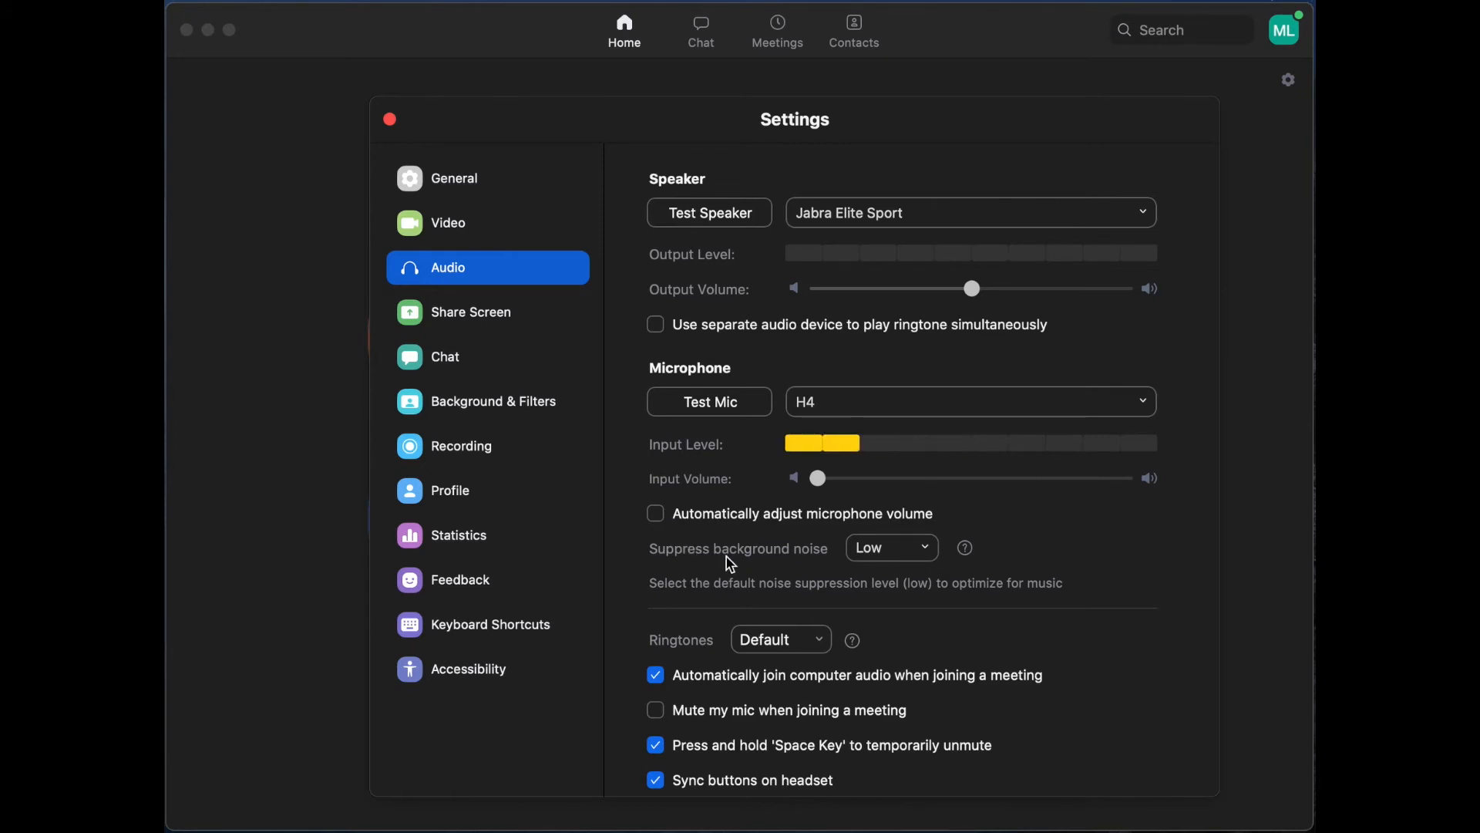
left_click(888, 547)
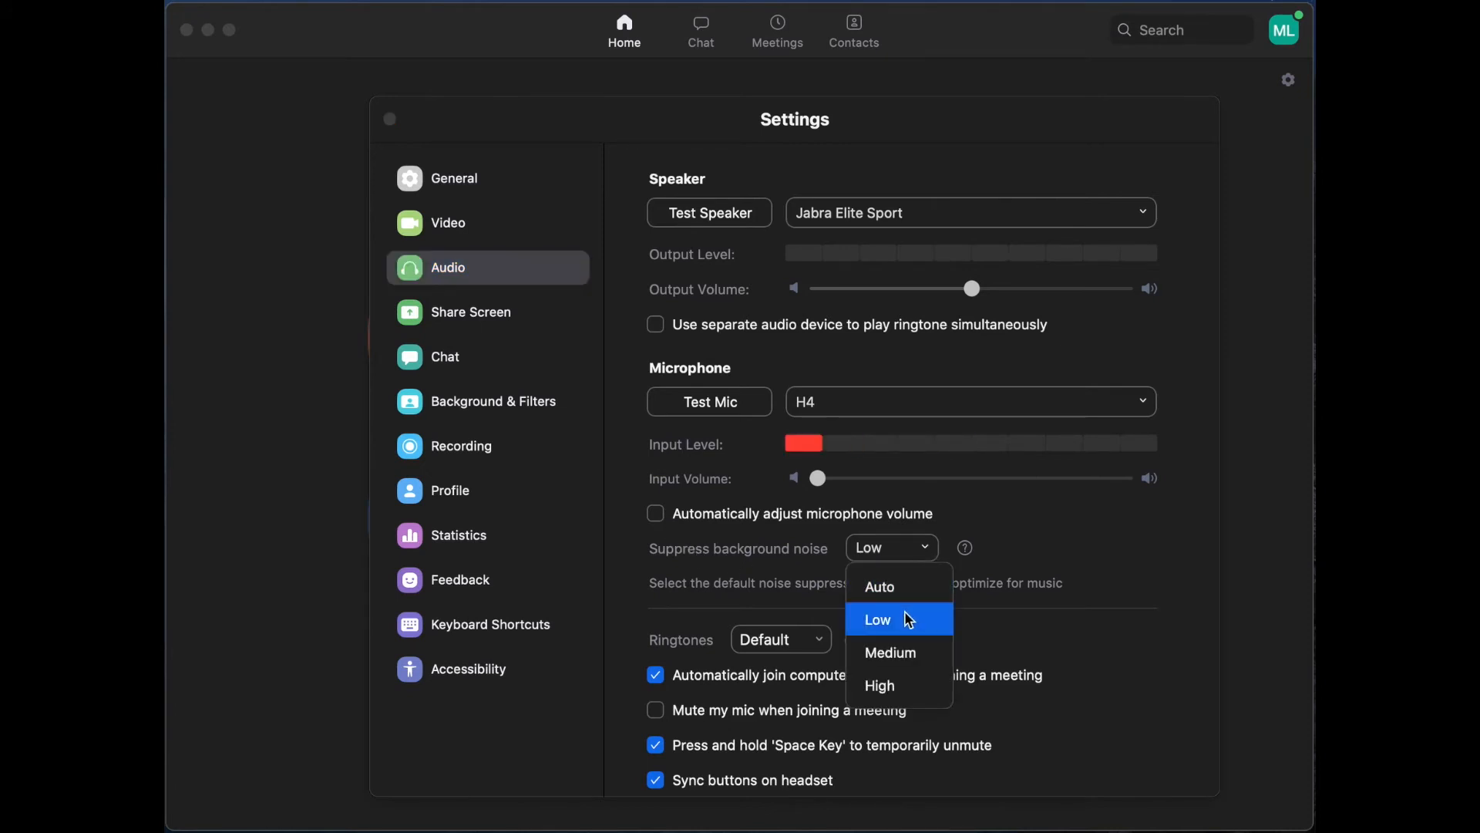
left_click(876, 620)
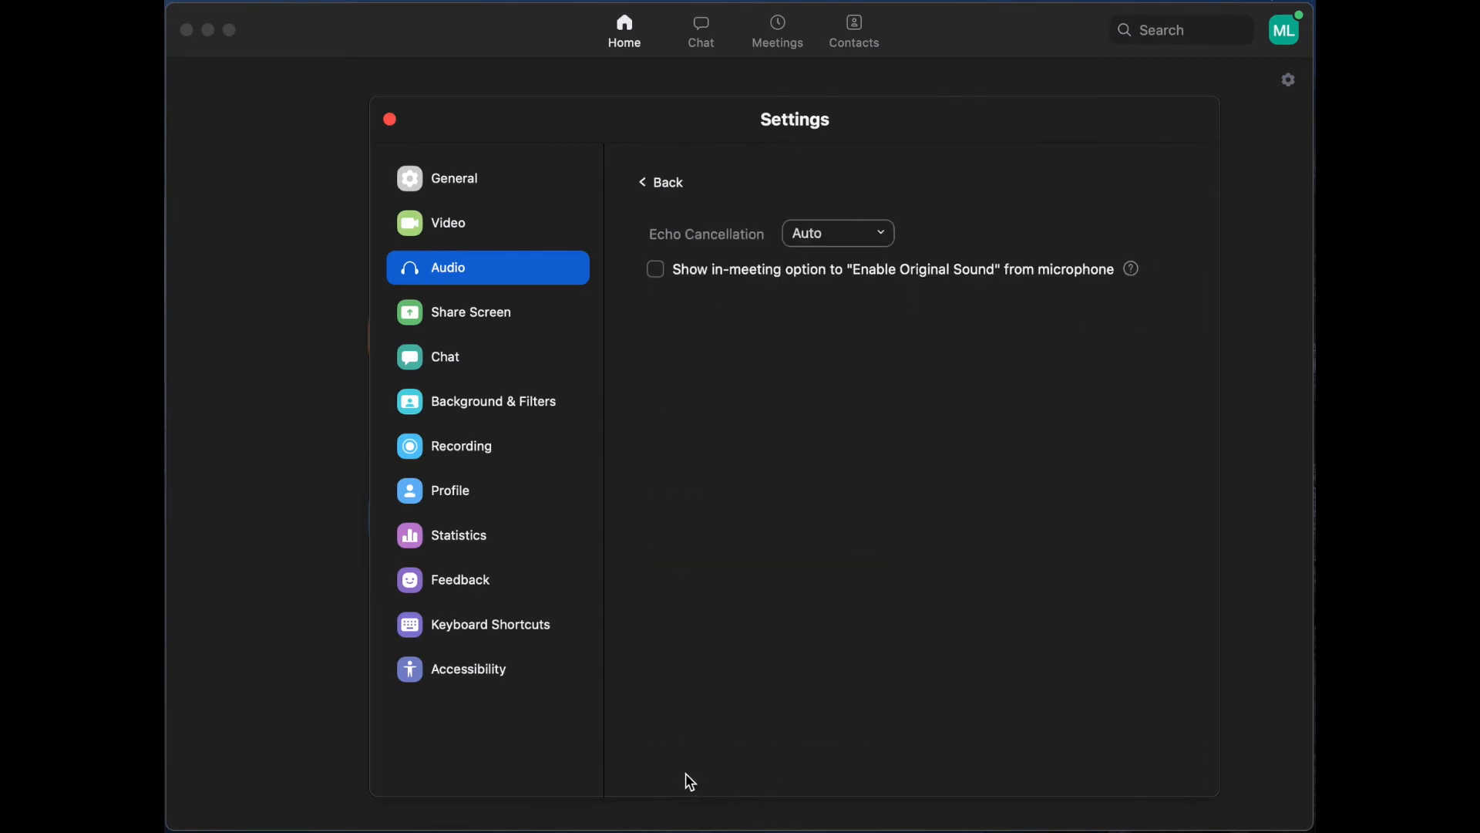
mouse_move(804, 412)
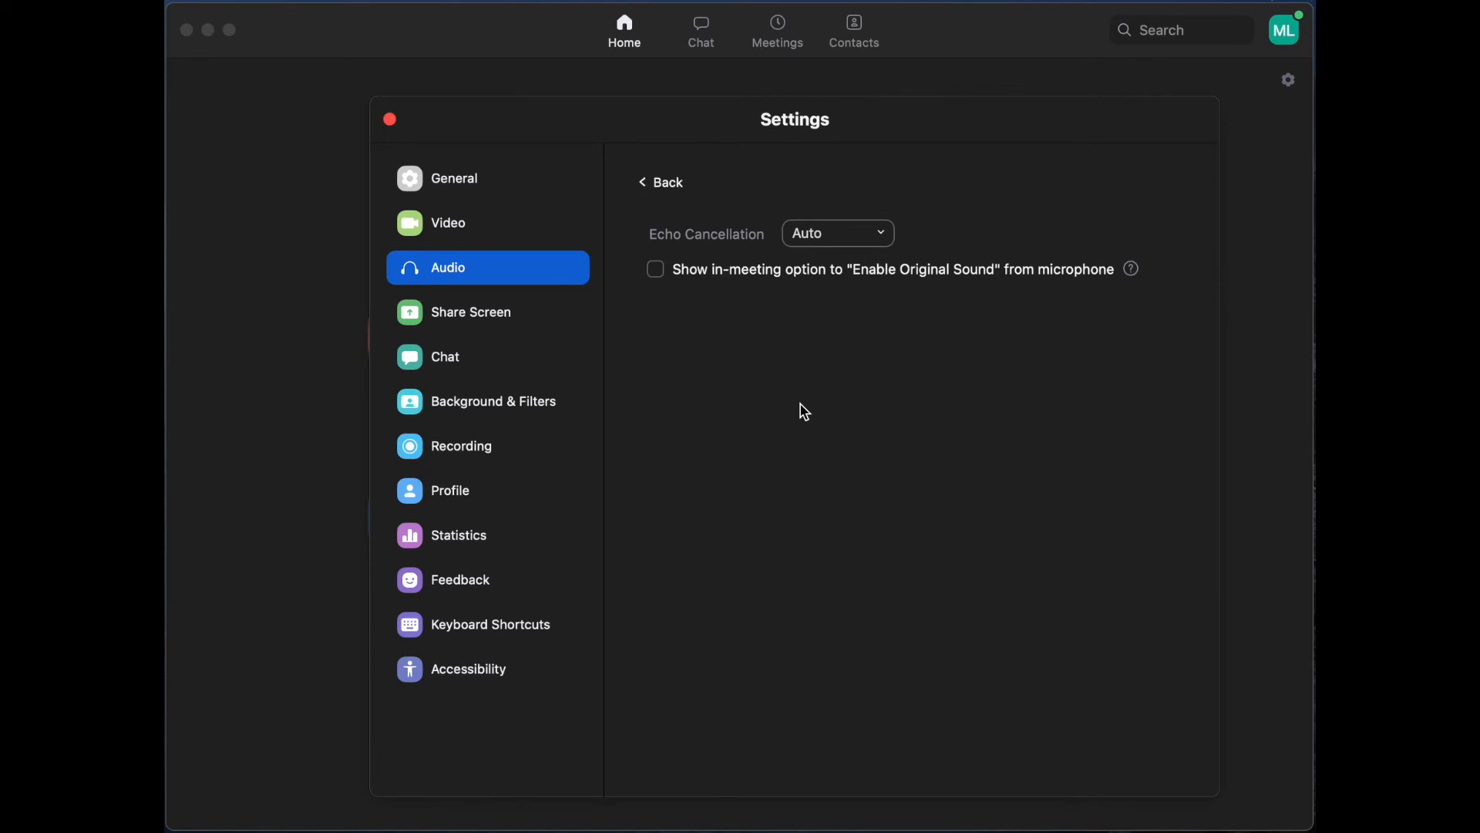
mouse_move(877, 301)
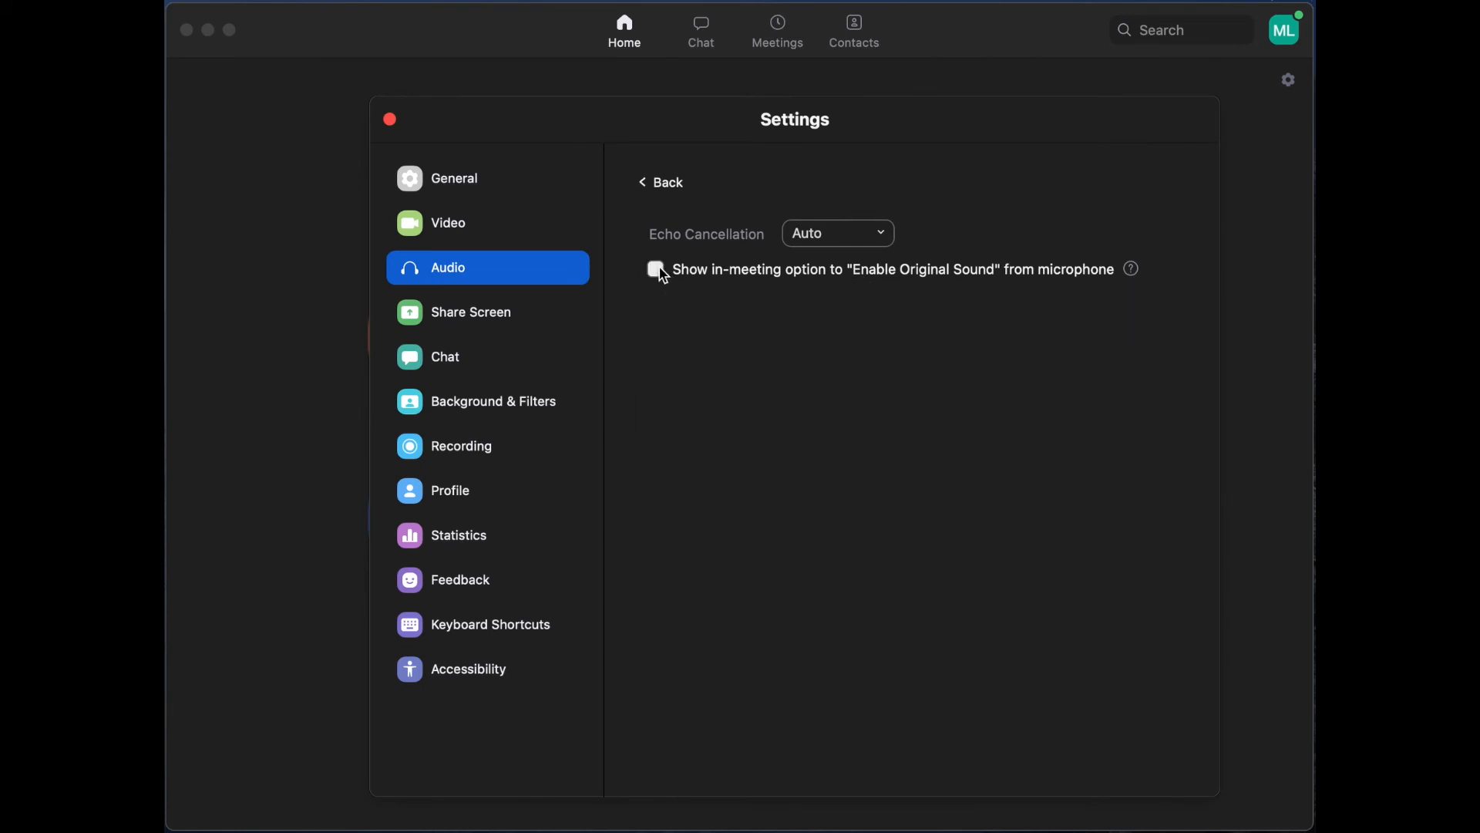
- Enable the in-meeting Original Sound option with echo cancellation disabled and high fidelity music mode on
left_click(656, 268)
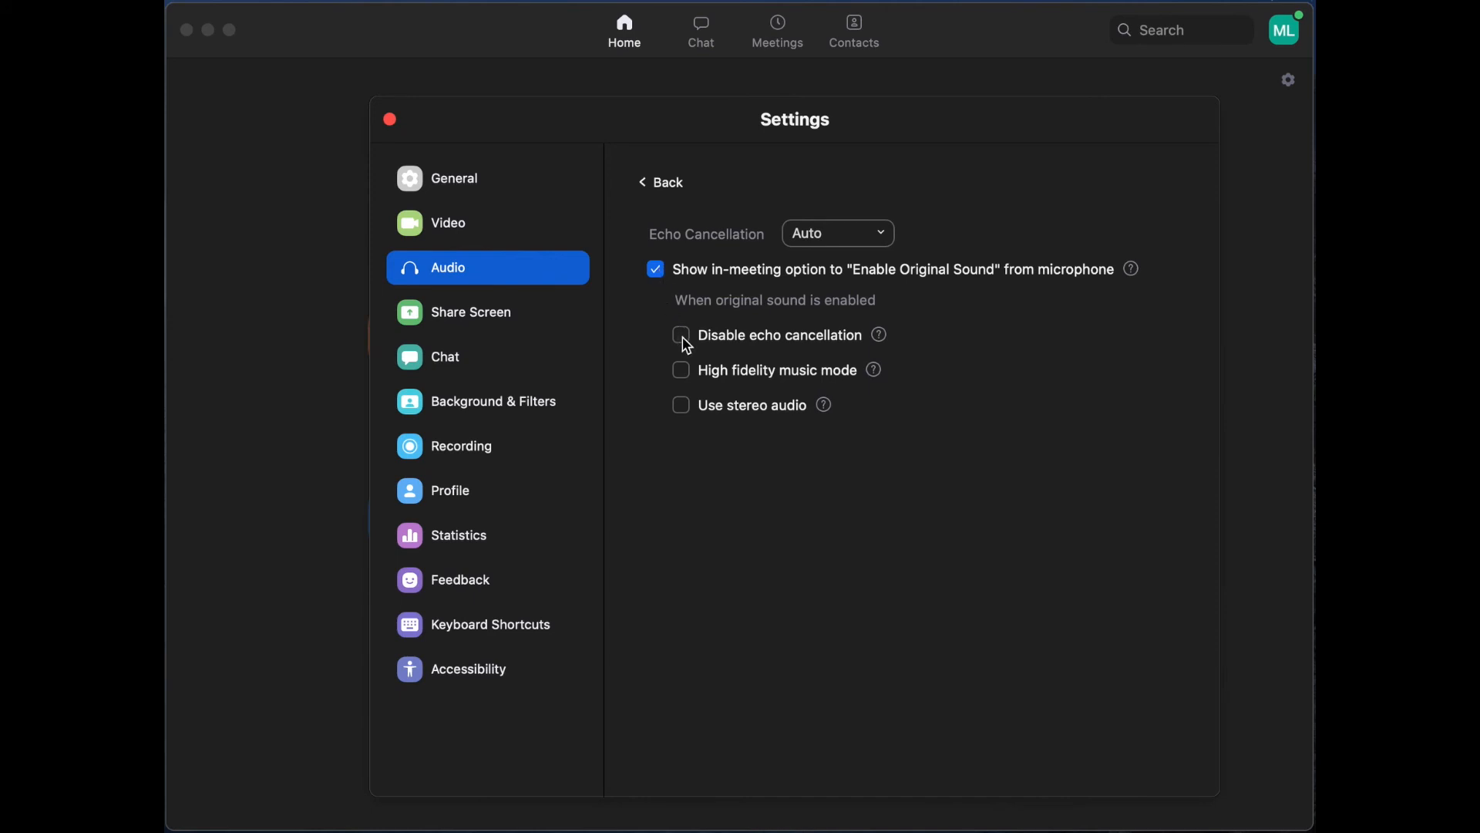
left_click(680, 334)
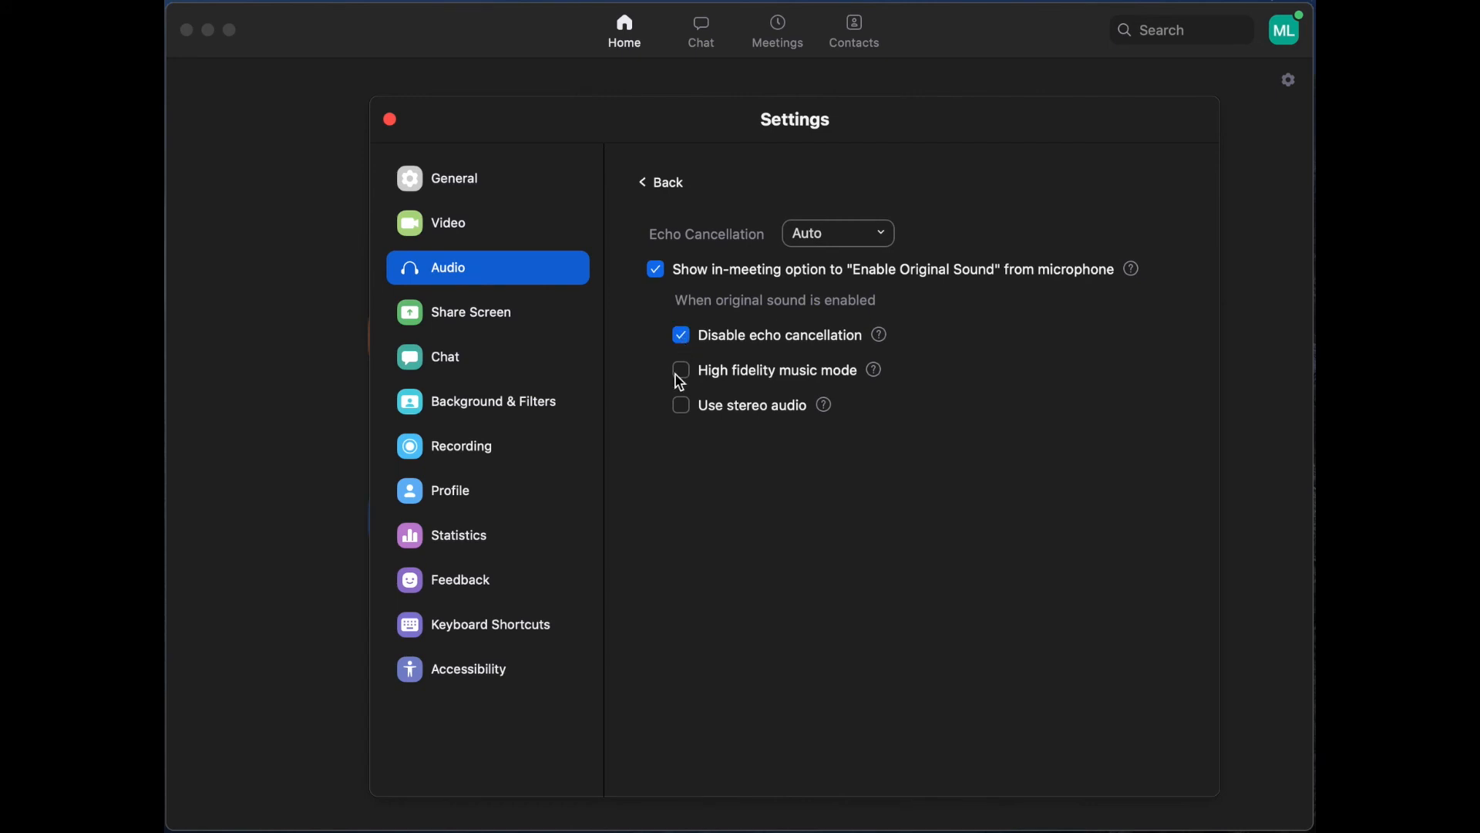
left_click(680, 369)
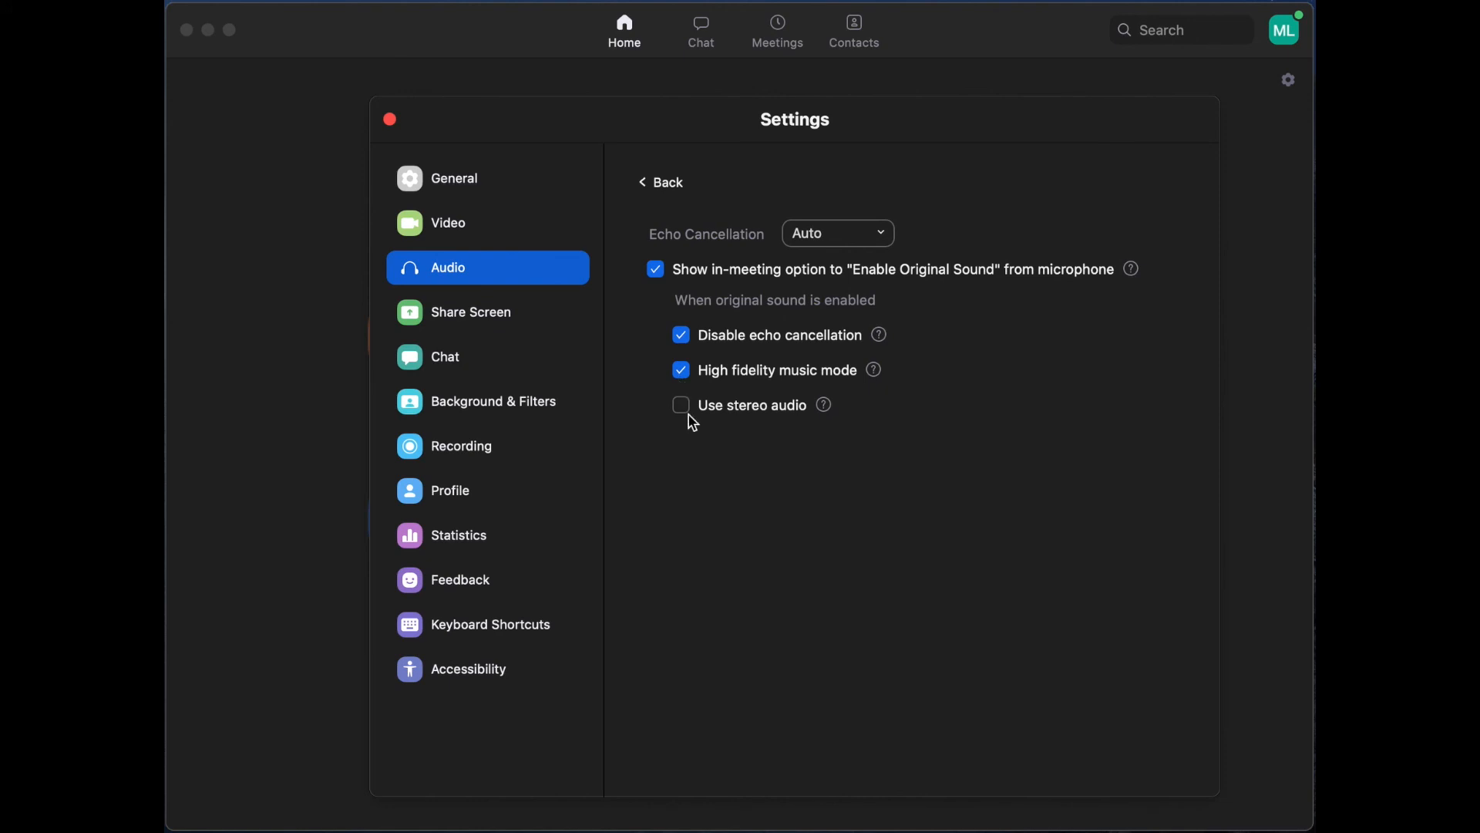
mouse_move(406, 125)
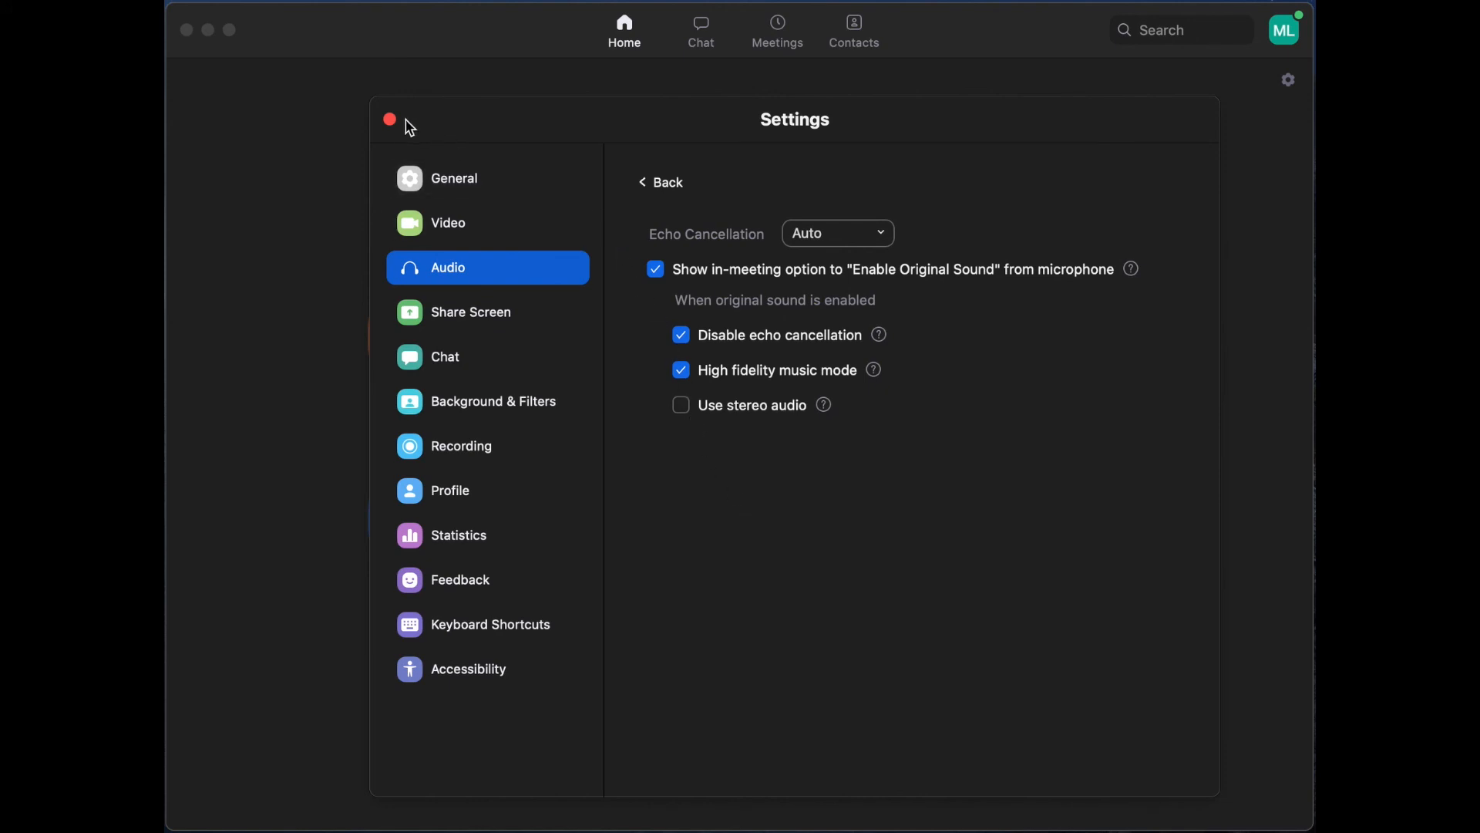
- Close Settings and start a New Meeting with video
left_click(388, 119)
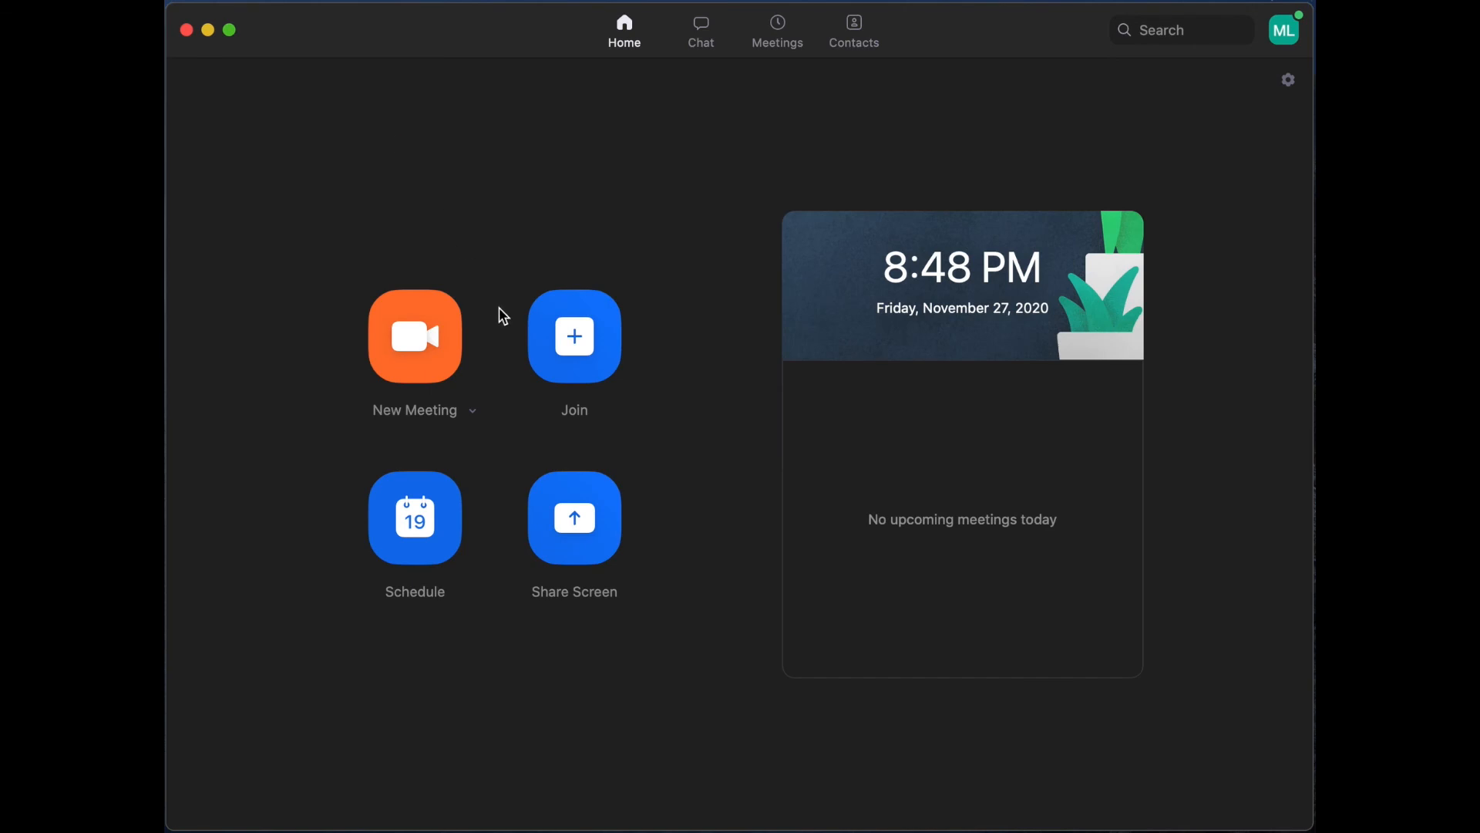
mouse_move(471, 410)
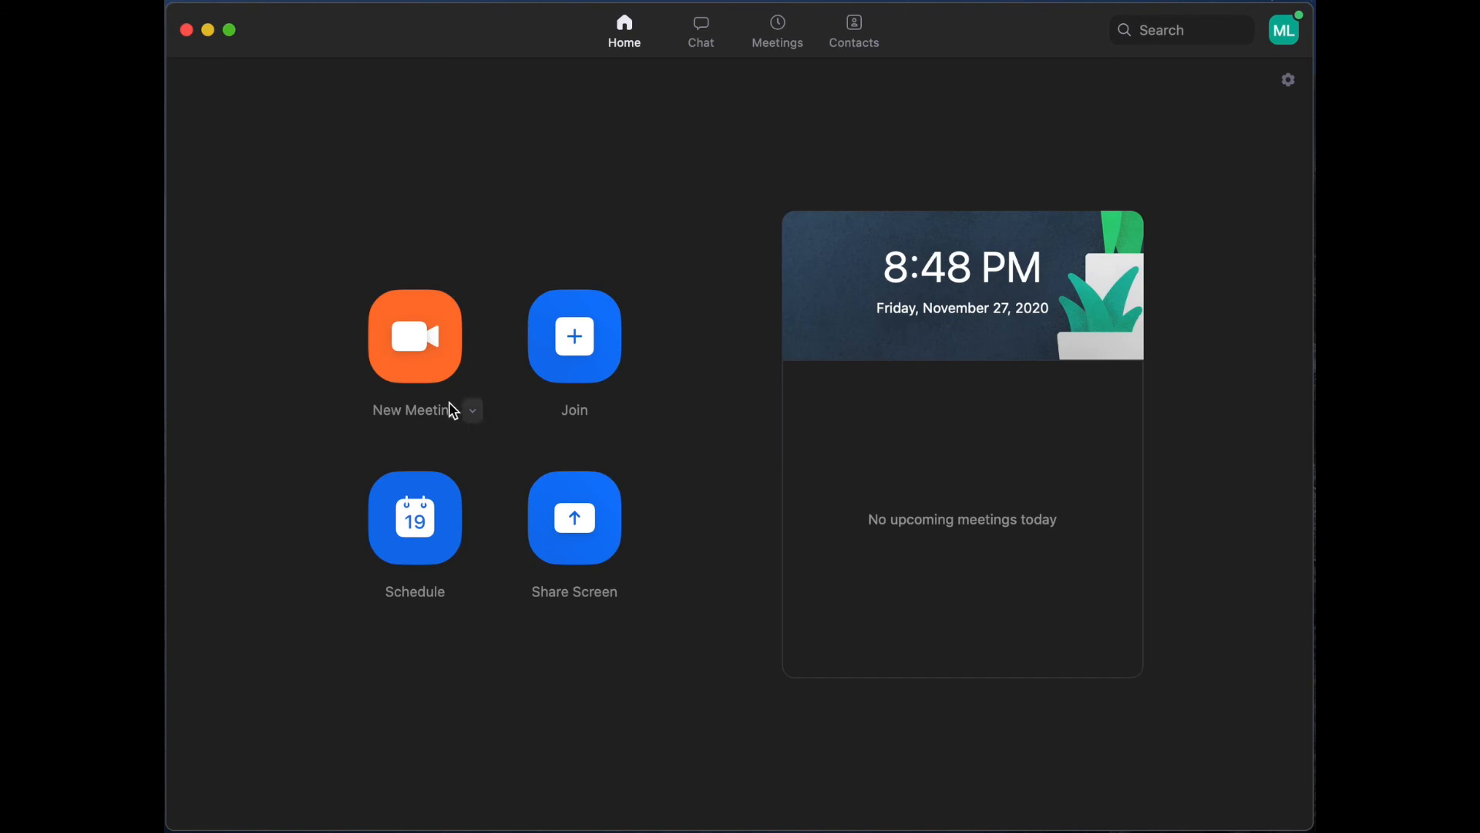
left_click(414, 334)
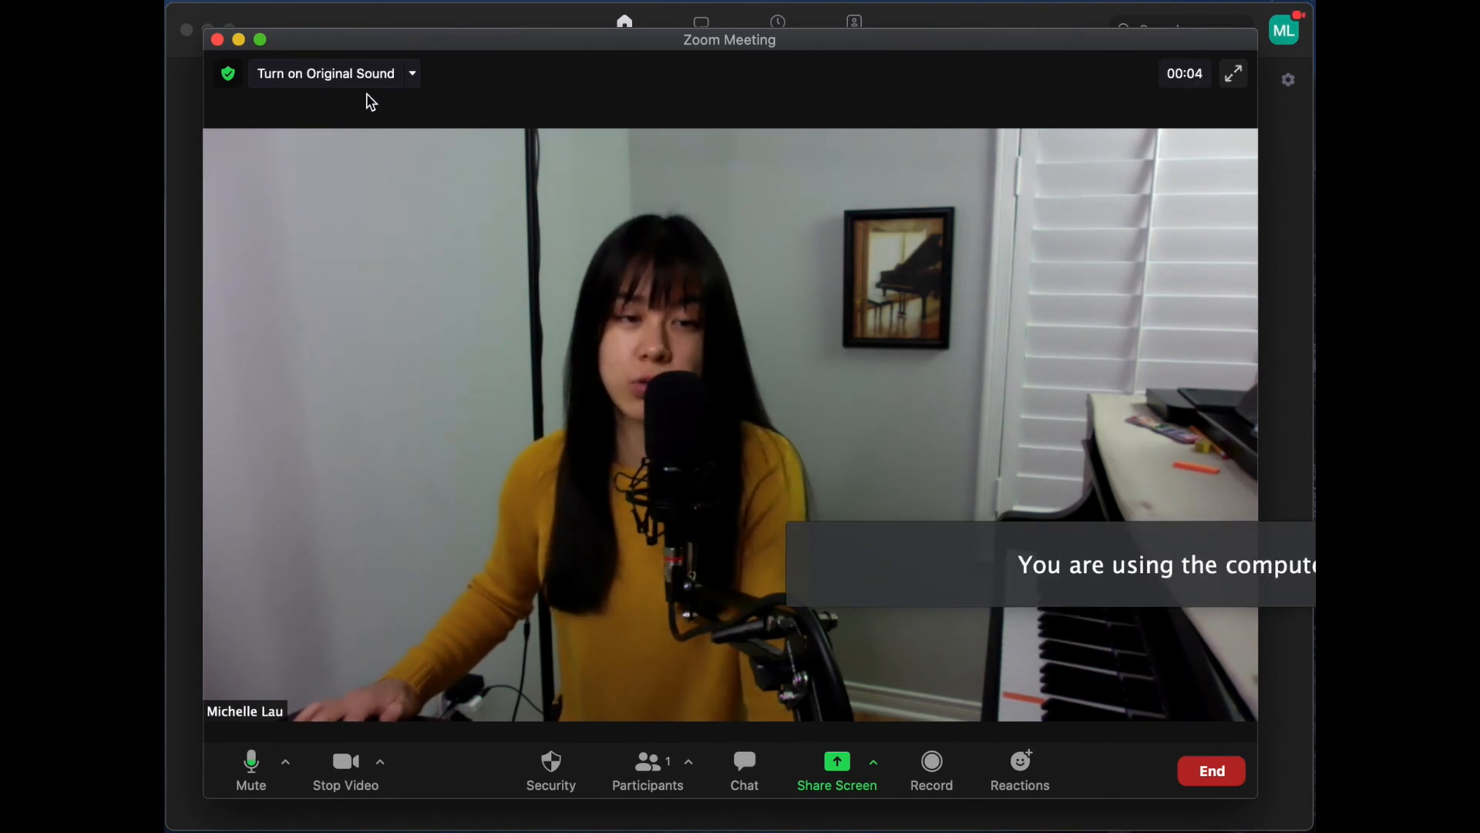
left_click(325, 72)
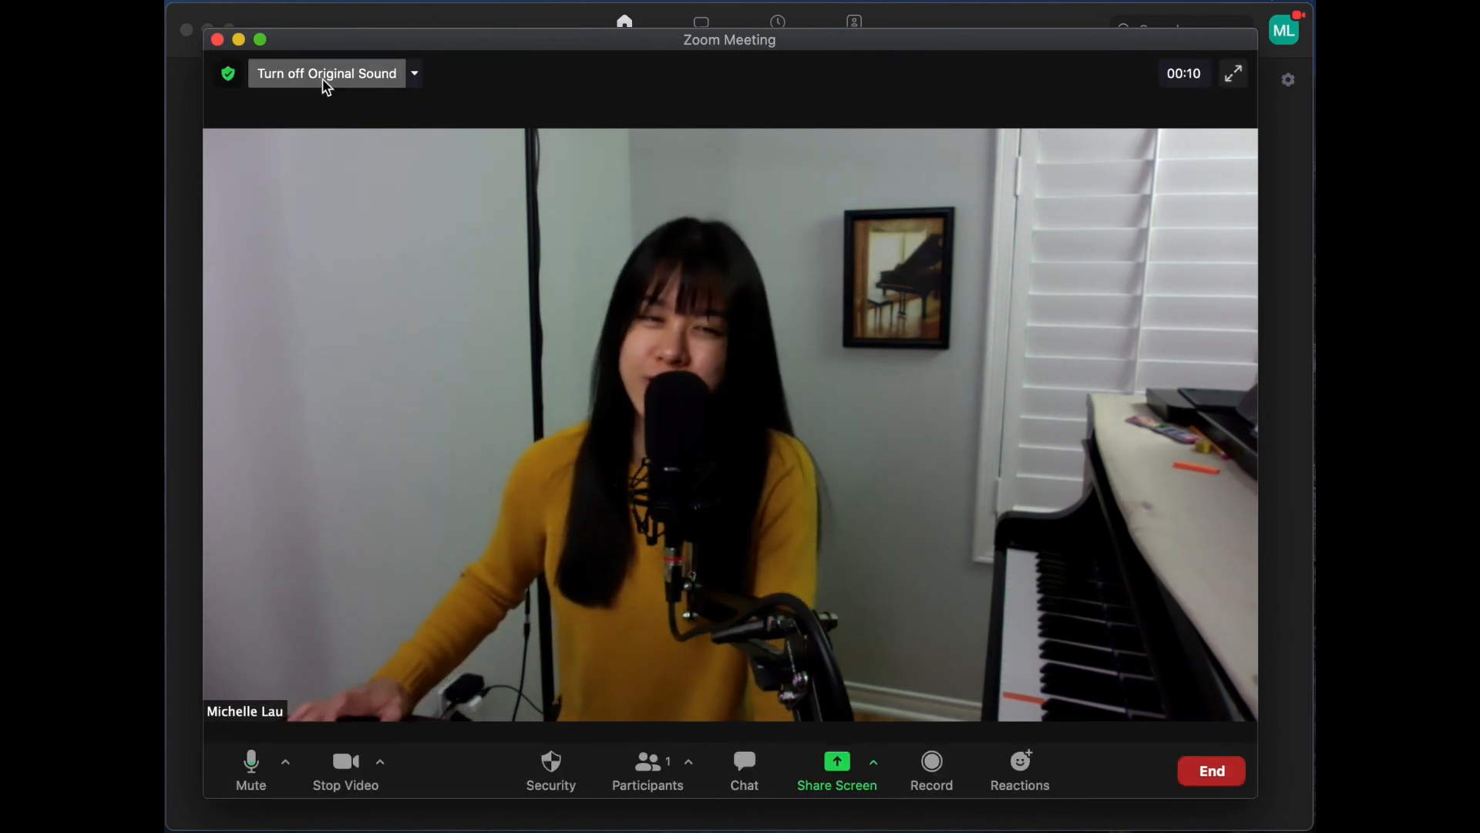
left_click(326, 72)
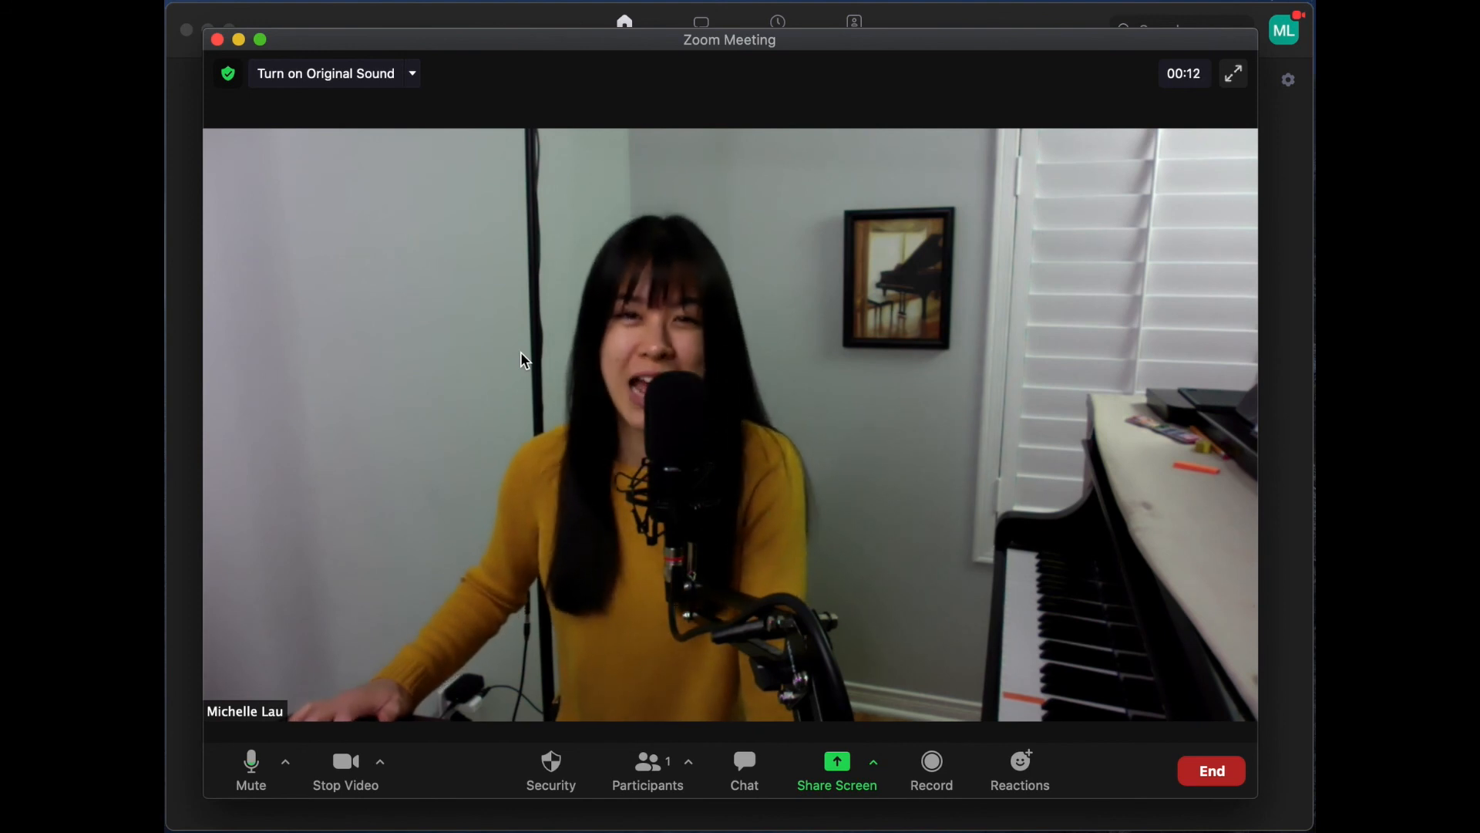